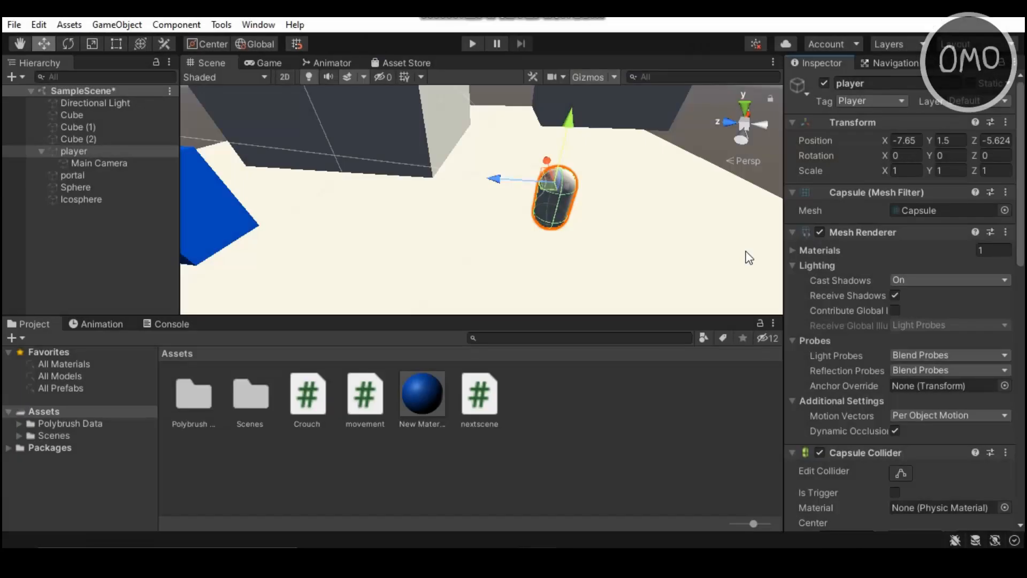
mouse_move(693, 388)
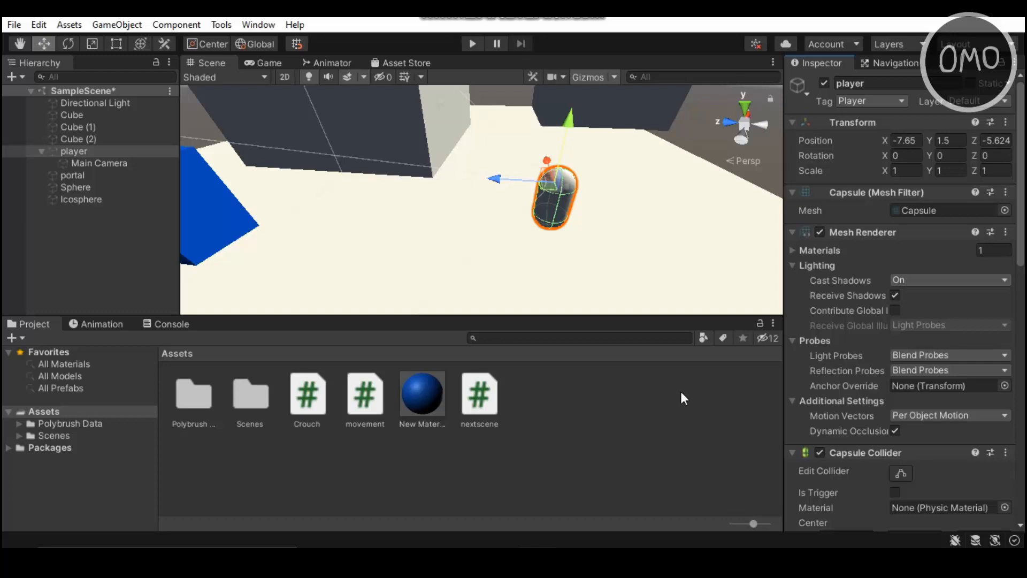
mouse_move(651, 432)
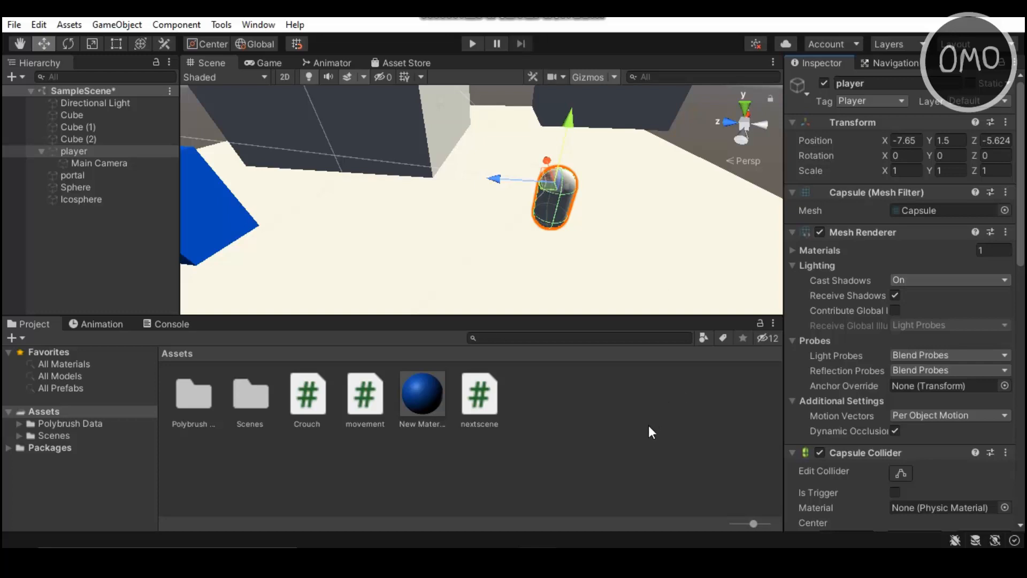
mouse_move(625, 412)
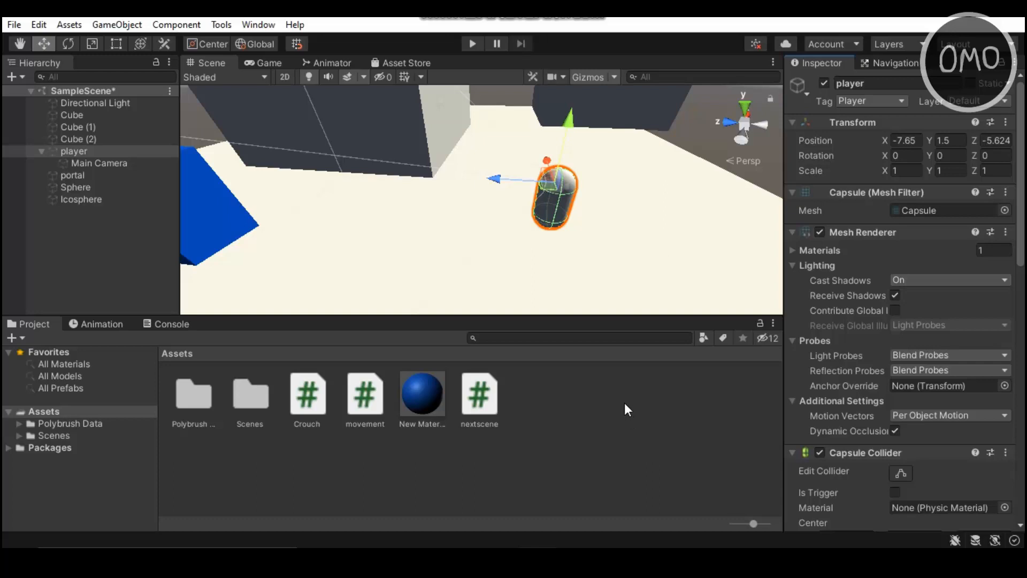
mouse_move(369, 470)
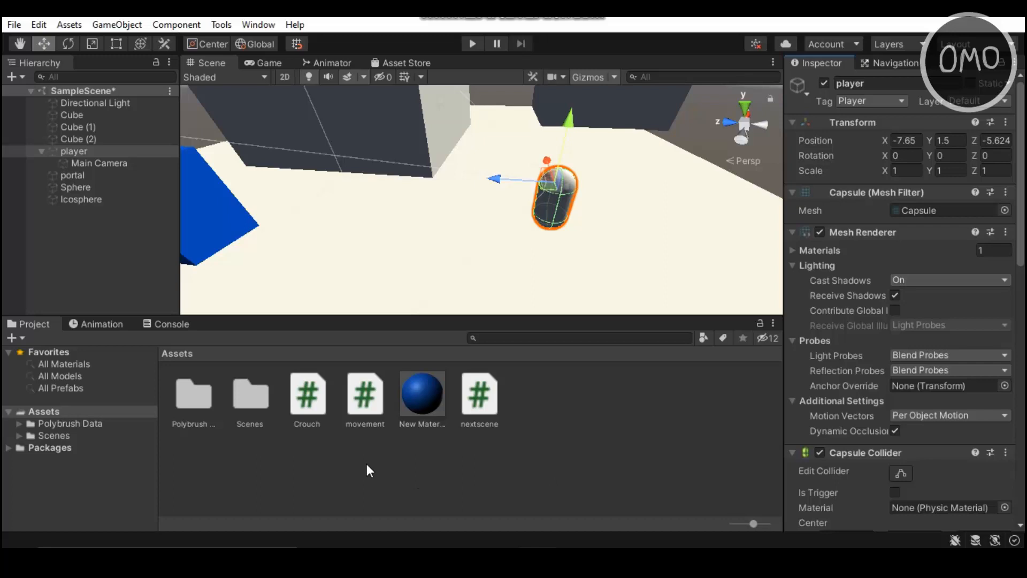
mouse_move(688, 394)
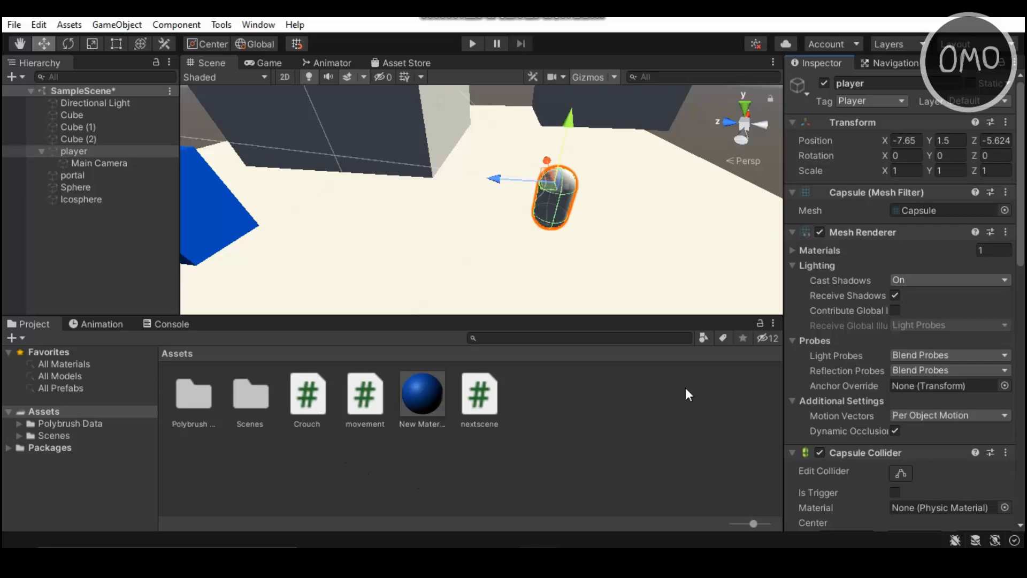
mouse_move(685, 397)
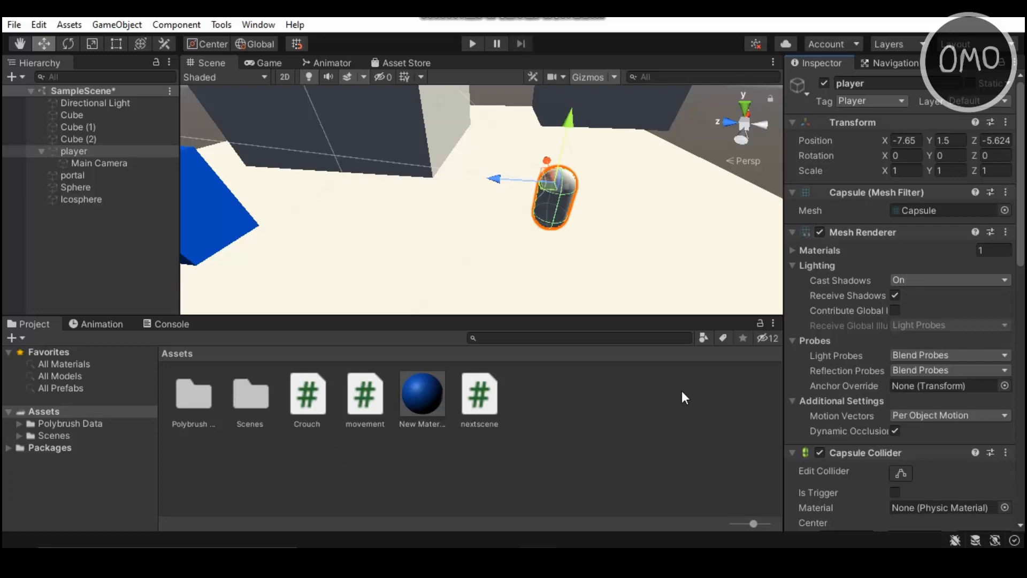
mouse_move(669, 411)
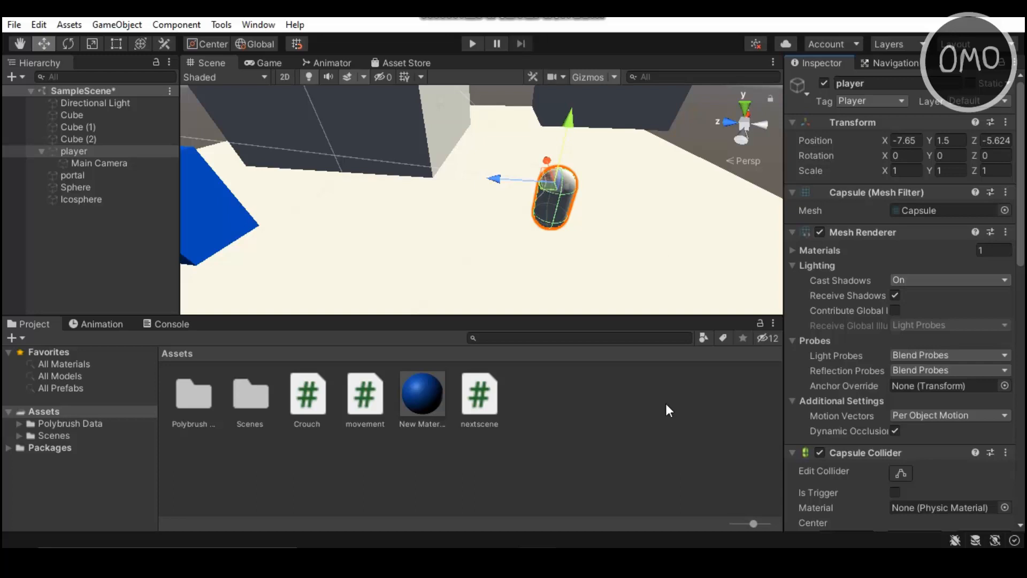
mouse_move(650, 433)
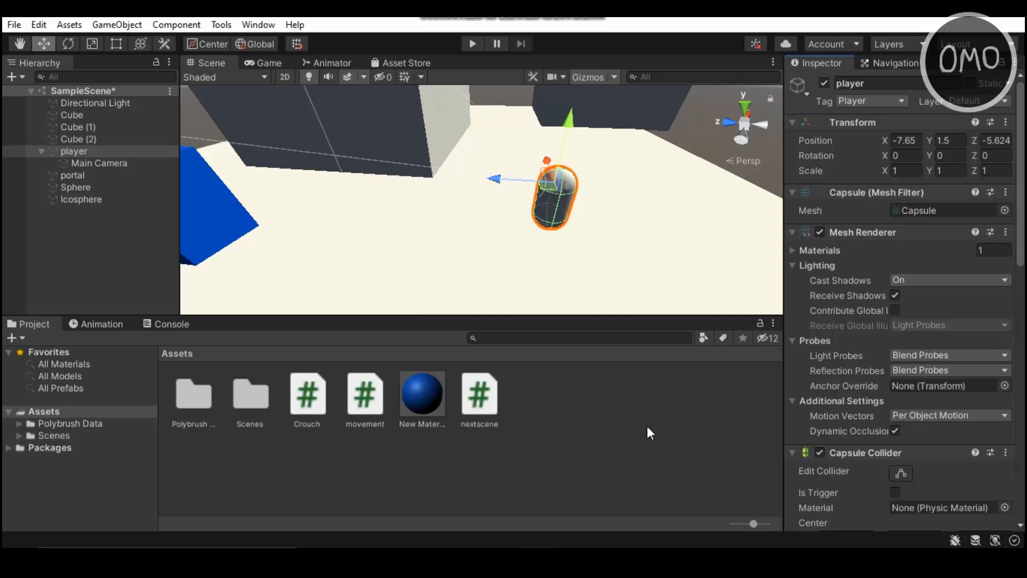
mouse_move(627, 411)
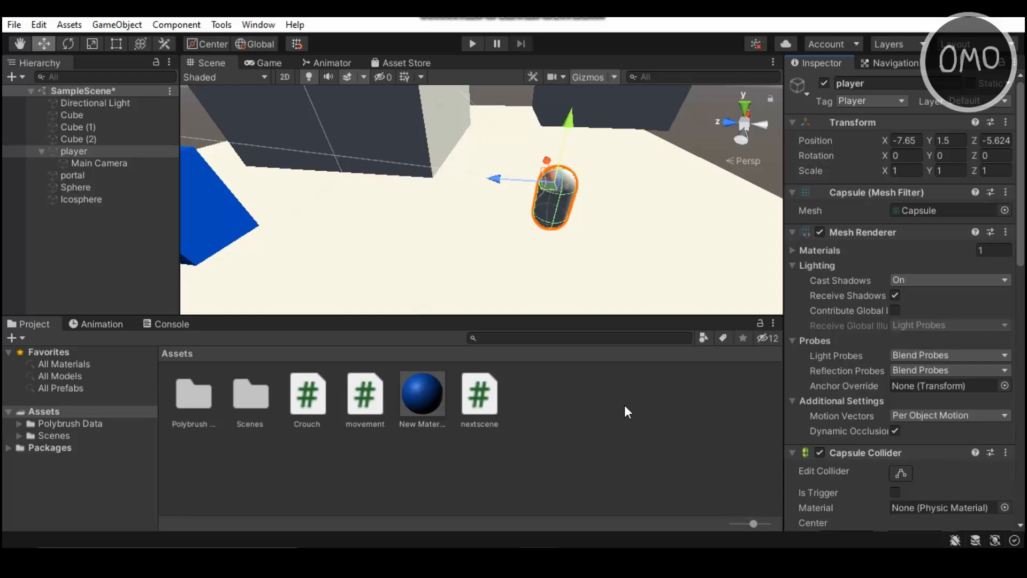
mouse_move(606, 452)
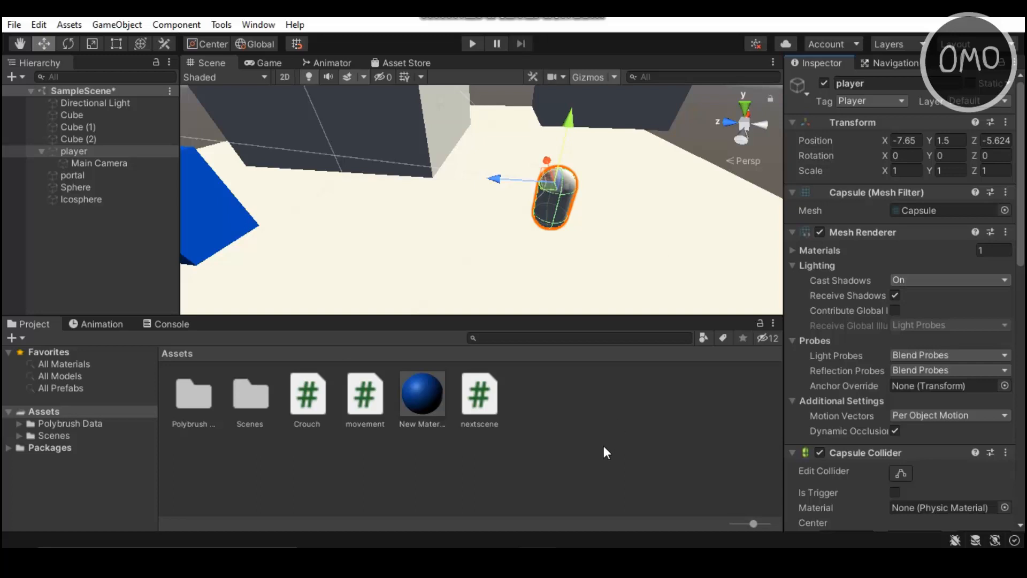
Open the Crouch script from the Project window in Notepad++.
click(307, 394)
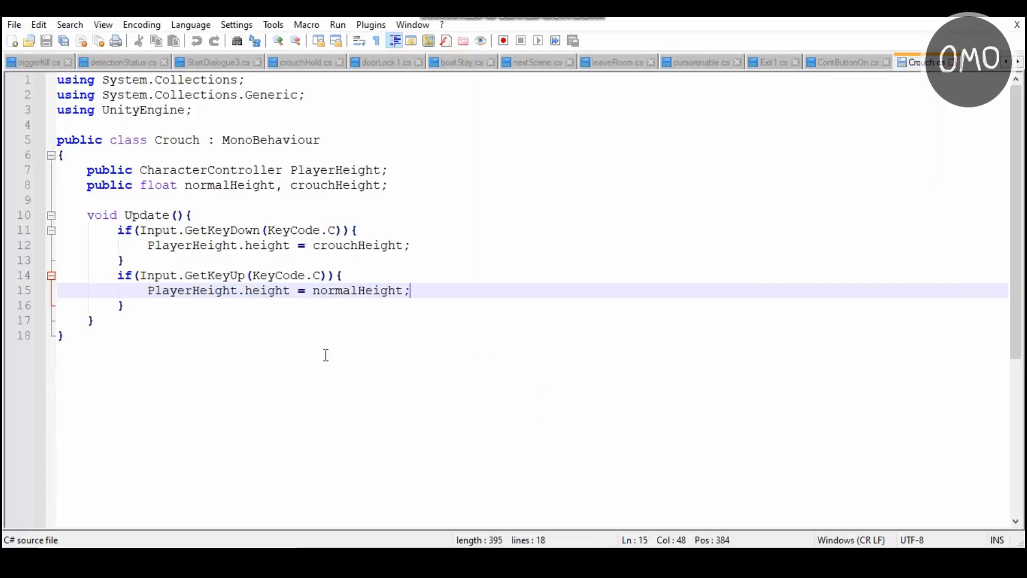
mouse_move(251, 326)
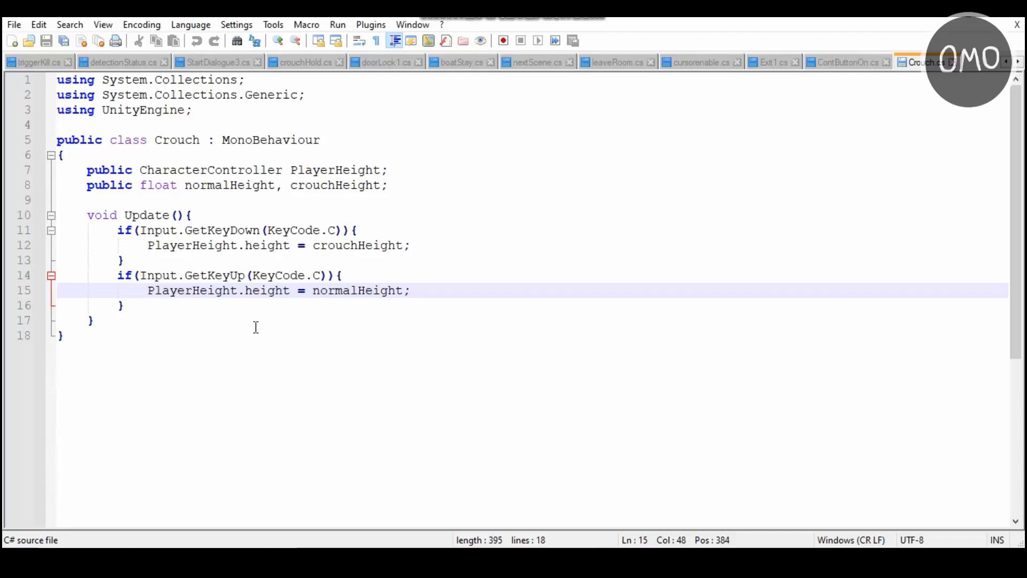
Return to Unity and select the Crouch script asset in the Project window.
click(648, 215)
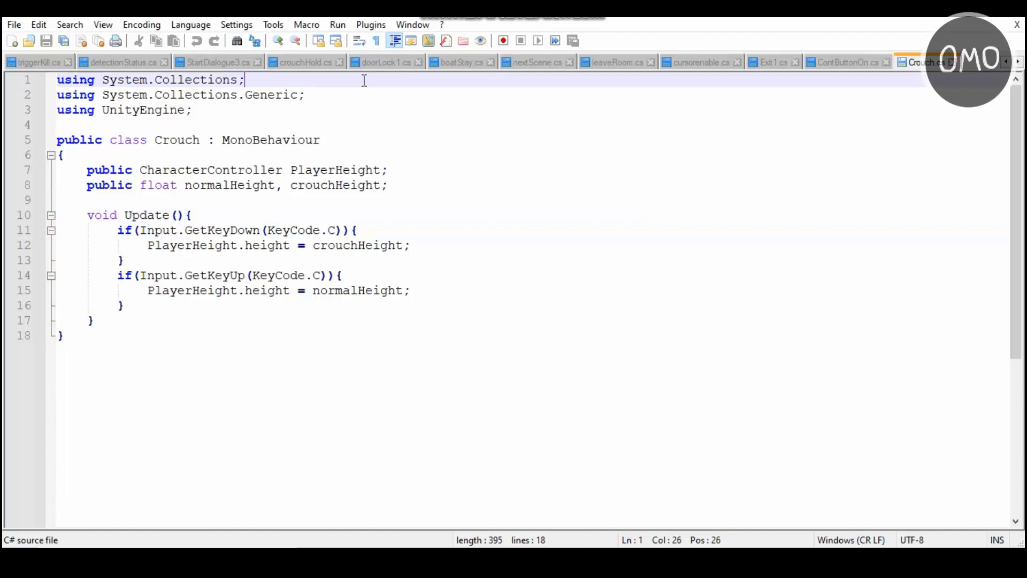
mouse_move(684, 208)
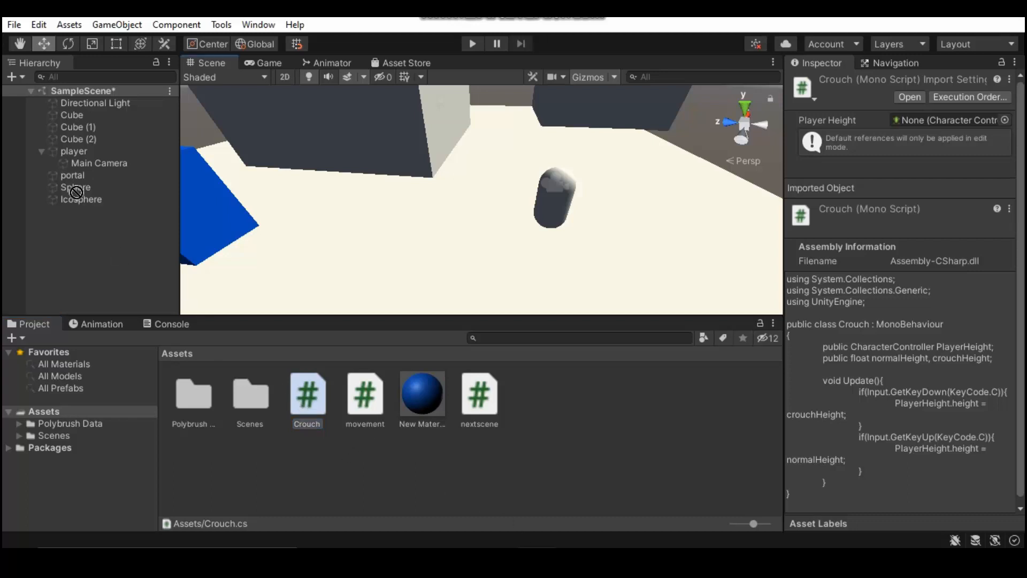
Link player to the Crouch component's Player Height, with Normal Height 2 and Crouch Height 0.8.
click(73, 151)
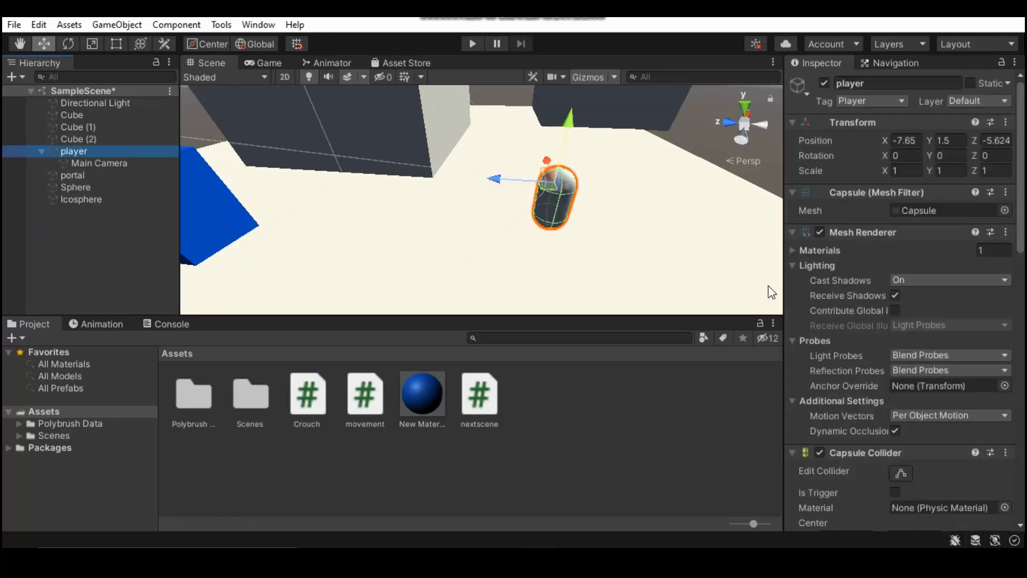
scroll(down, 3)
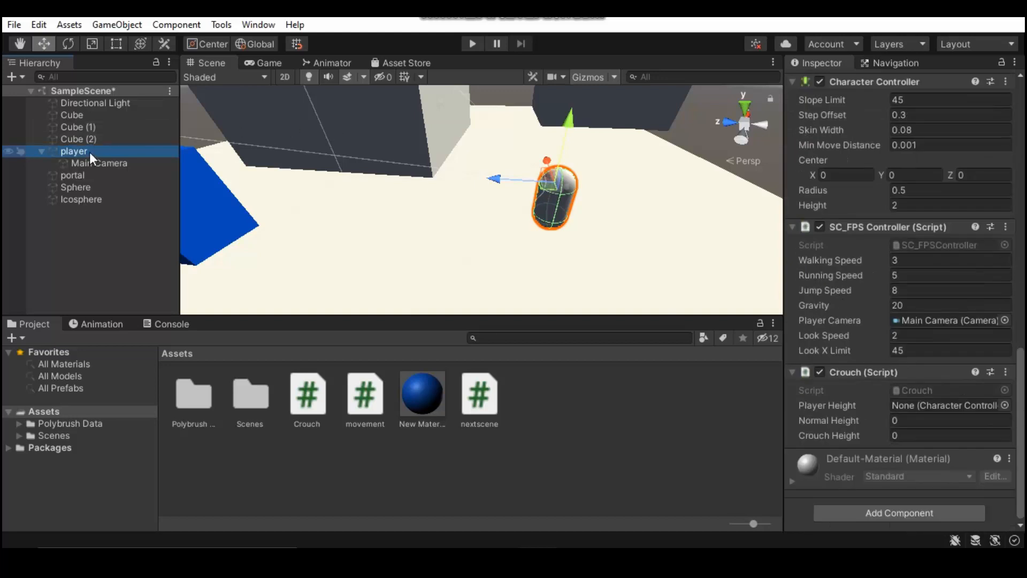
click(945, 405)
text(2)
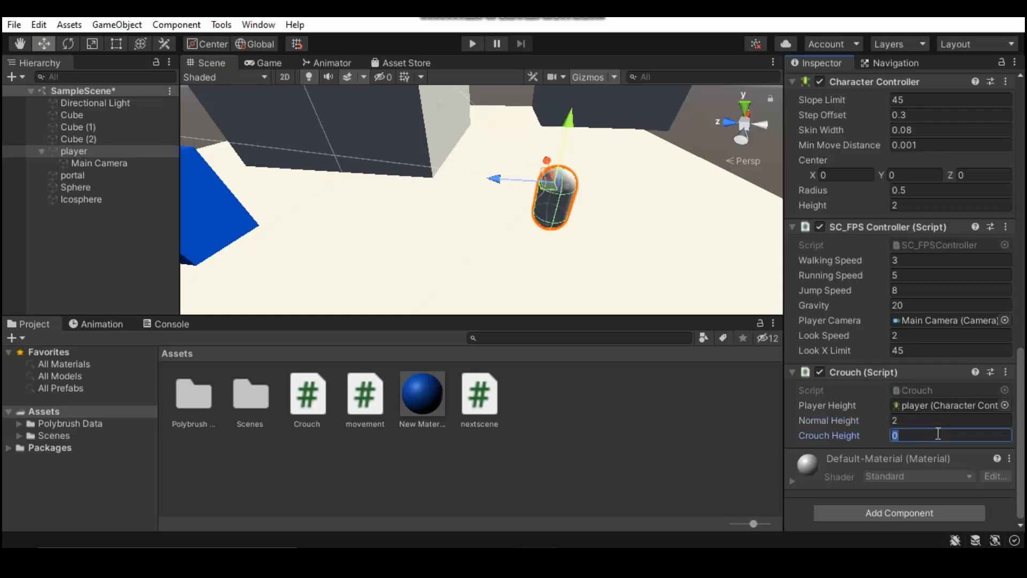
text(.8)
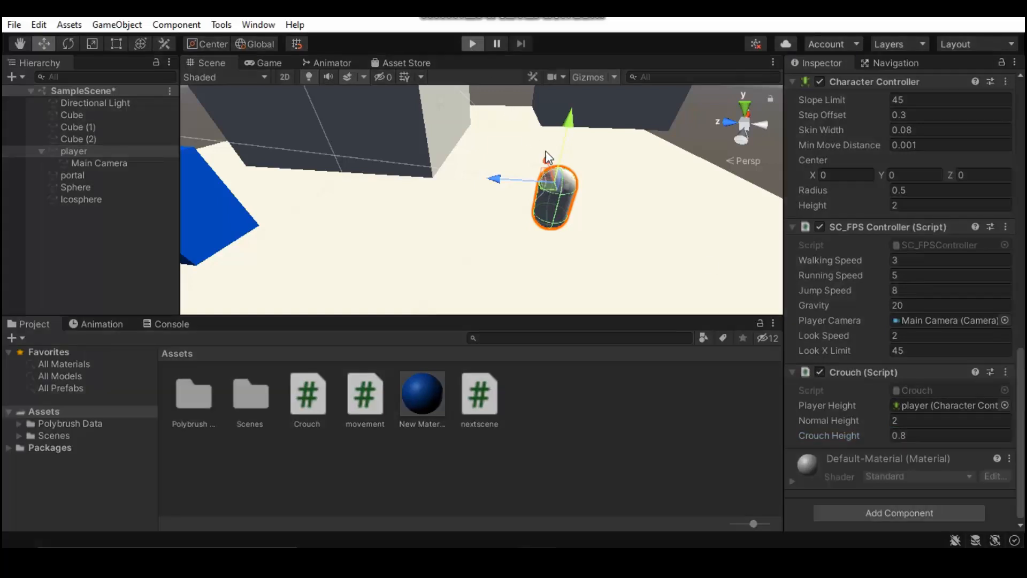
click(472, 43)
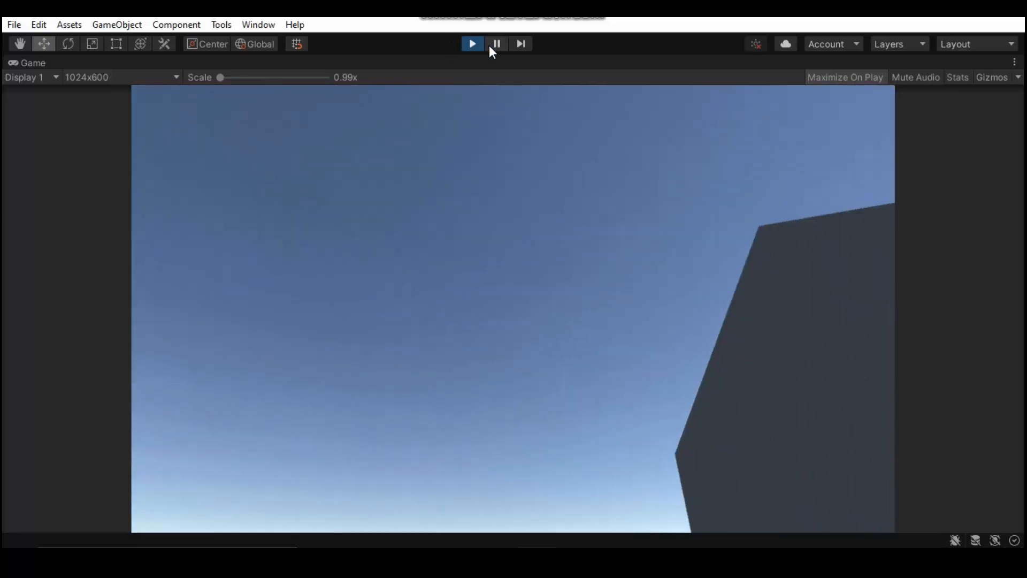
Stop Play mode after testing the C-key crouch.
click(472, 43)
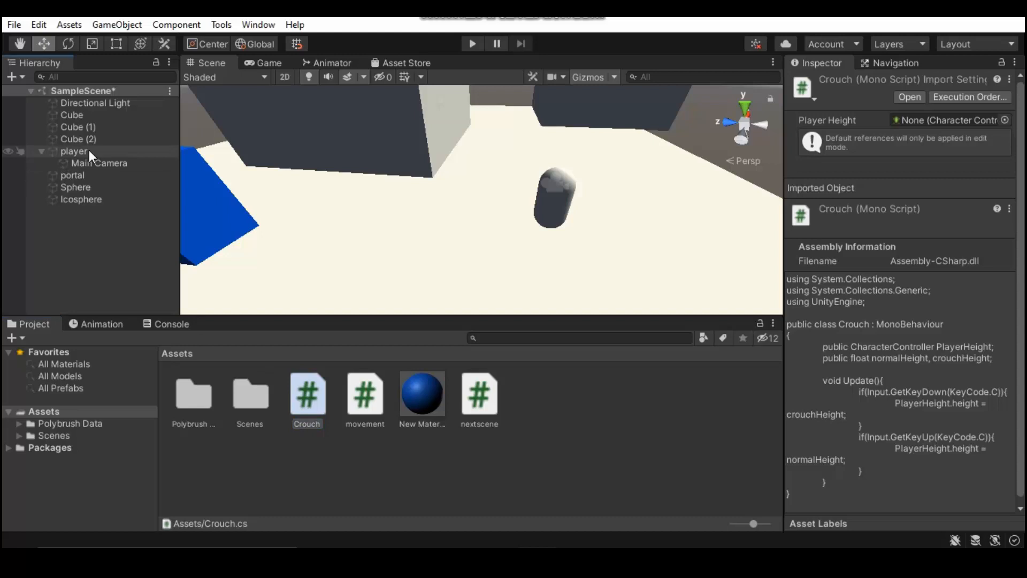
Select player and enter 0.8 as the Crouch component's Crouch Height.
click(73, 151)
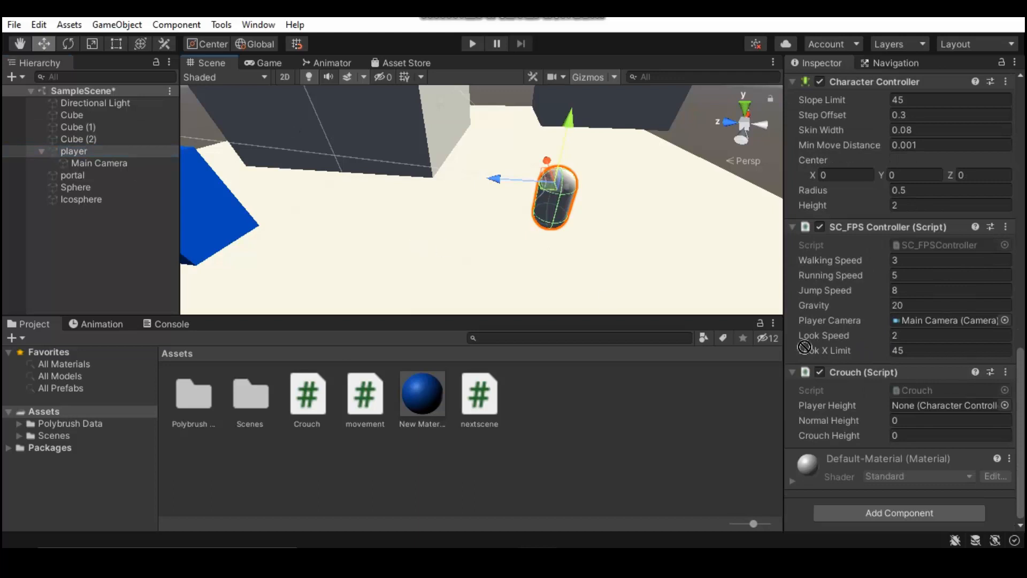
click(951, 405)
text(2)
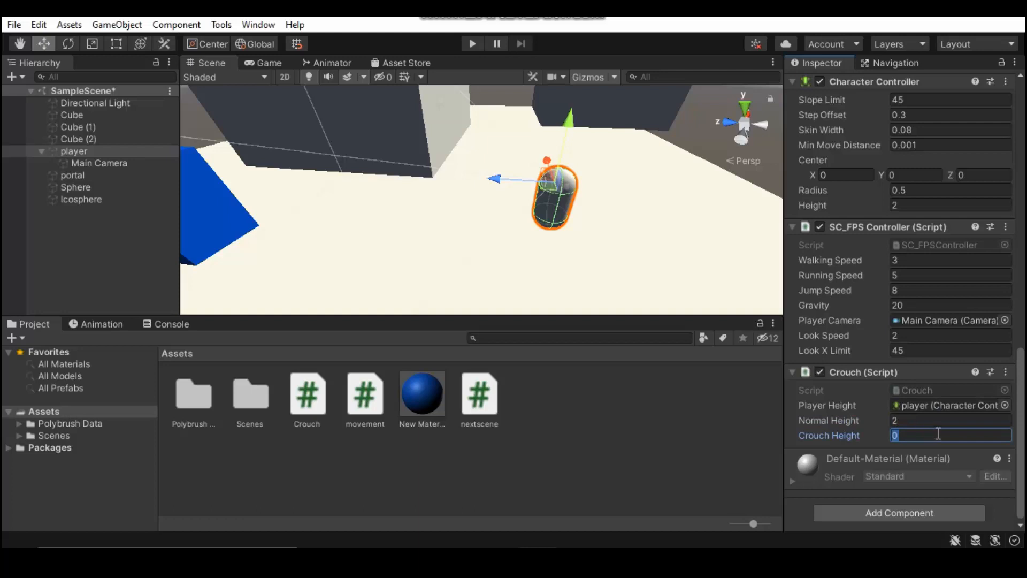
text(.8)
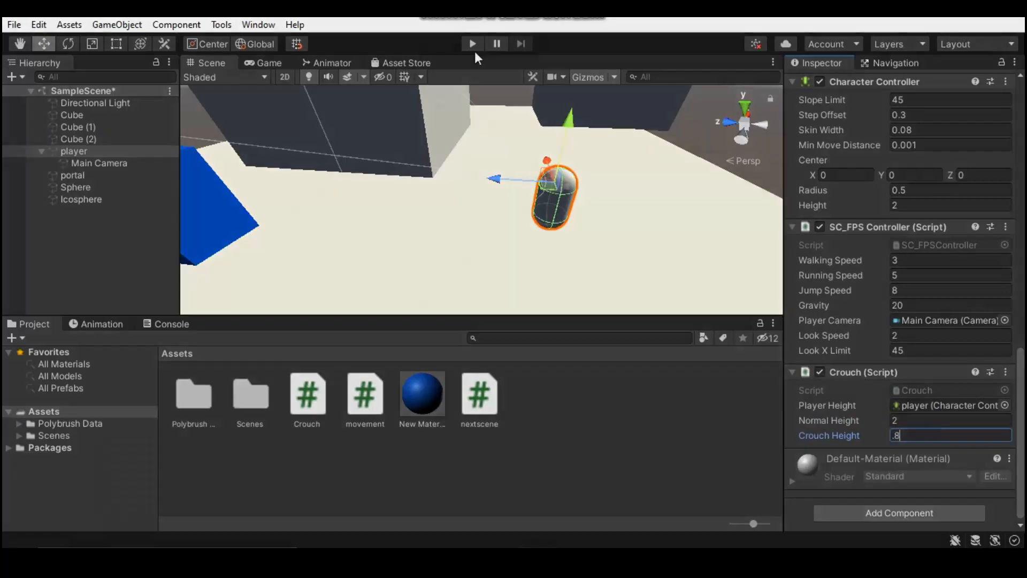